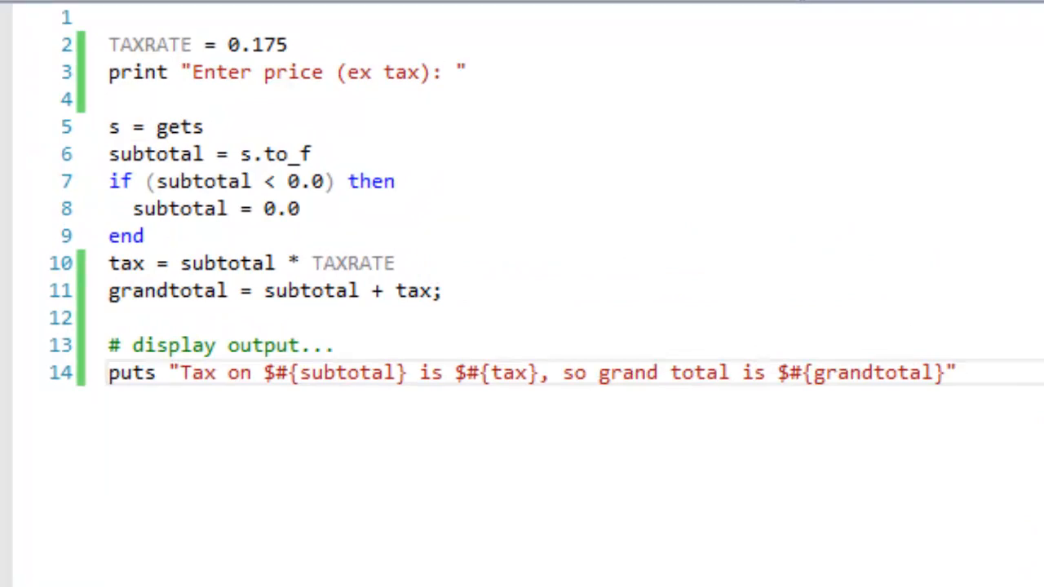
Highlight the s.to_f conversion, subtotal and tax lines, then enter ex-tax price 100
double_click(180, 127)
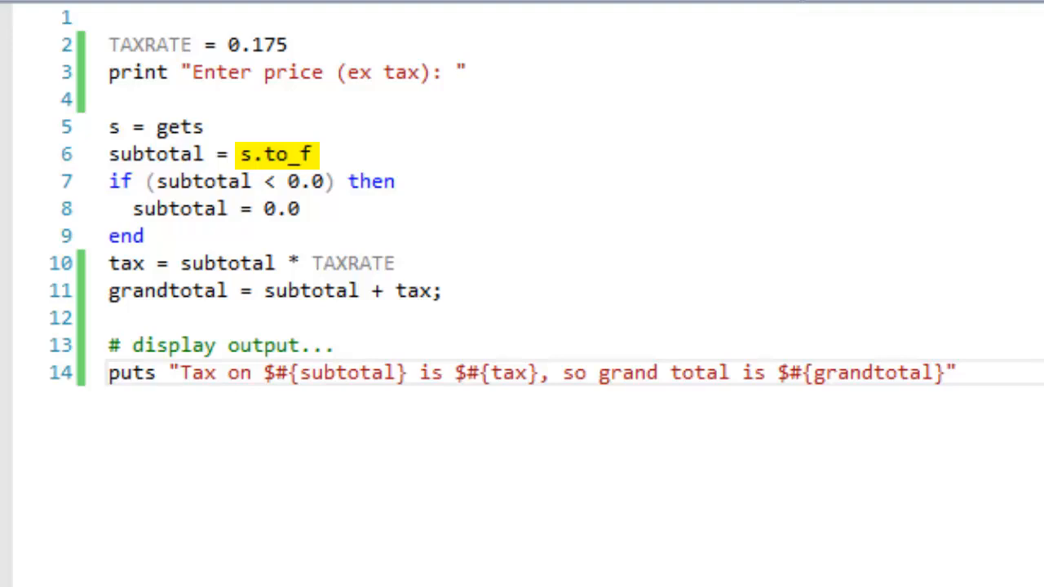
double_click(155, 154)
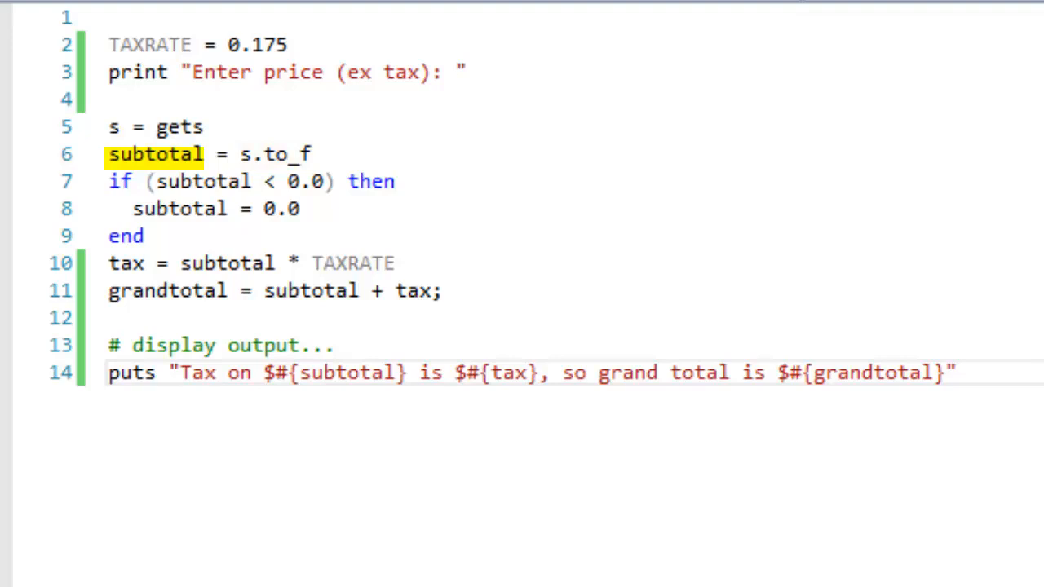
left_click_drag(108, 181, 146, 236)
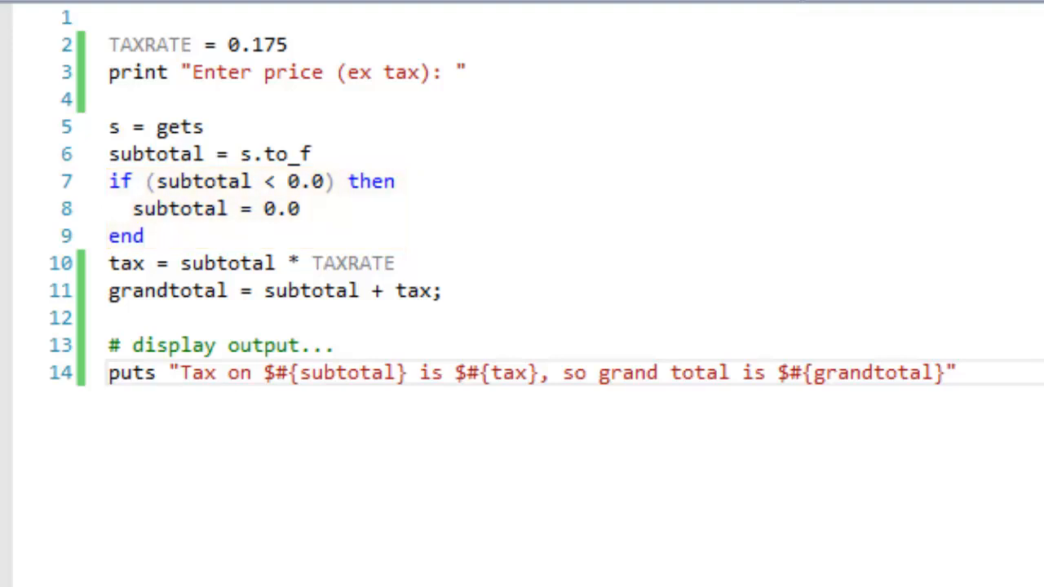
double_click(125, 263)
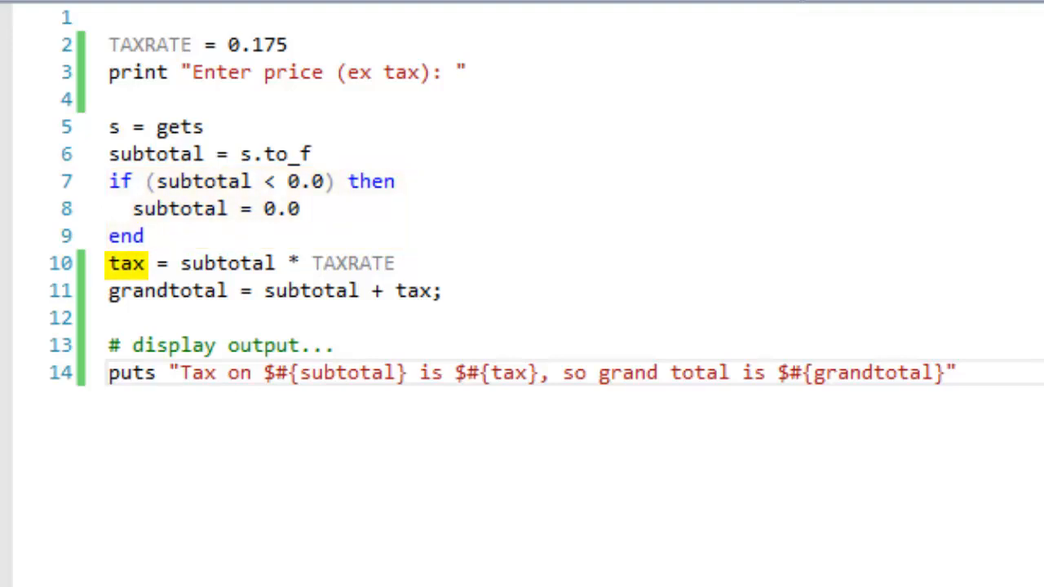
left_click_drag(181, 262, 400, 262)
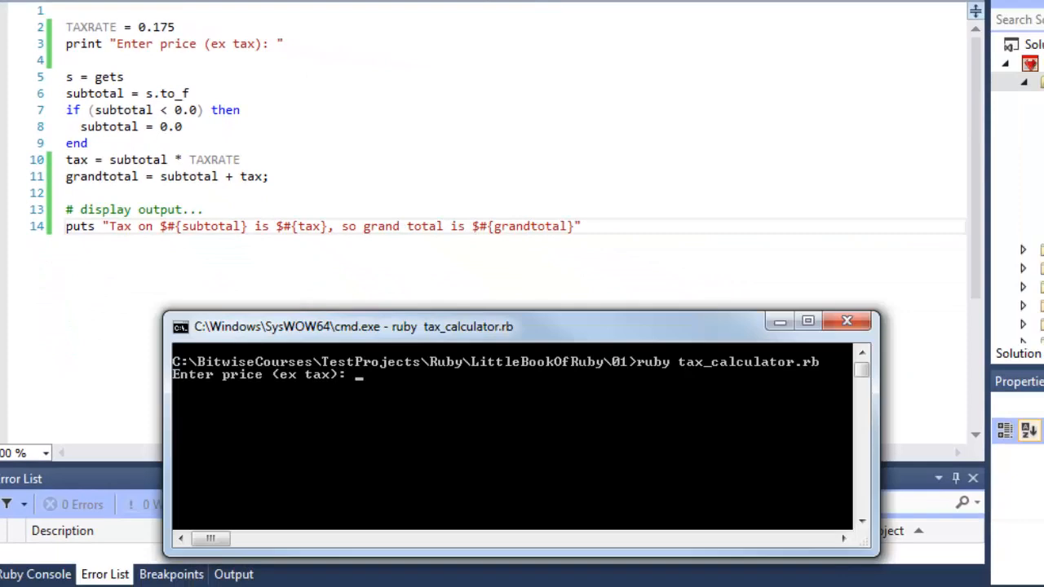
type("100")
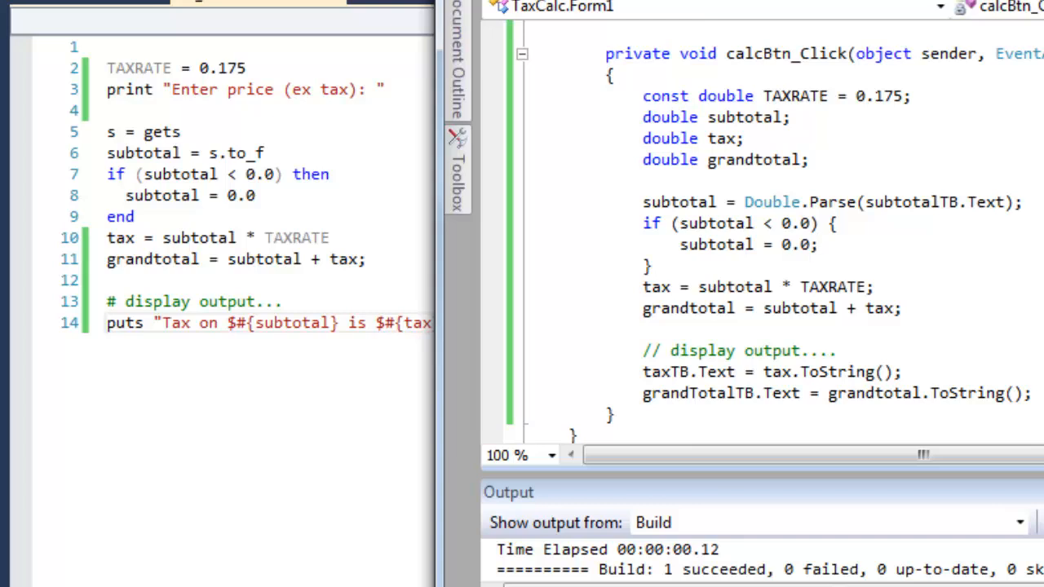
Select the tax calculation lines in the C# calcBtn_Click handler
left_click(820, 244)
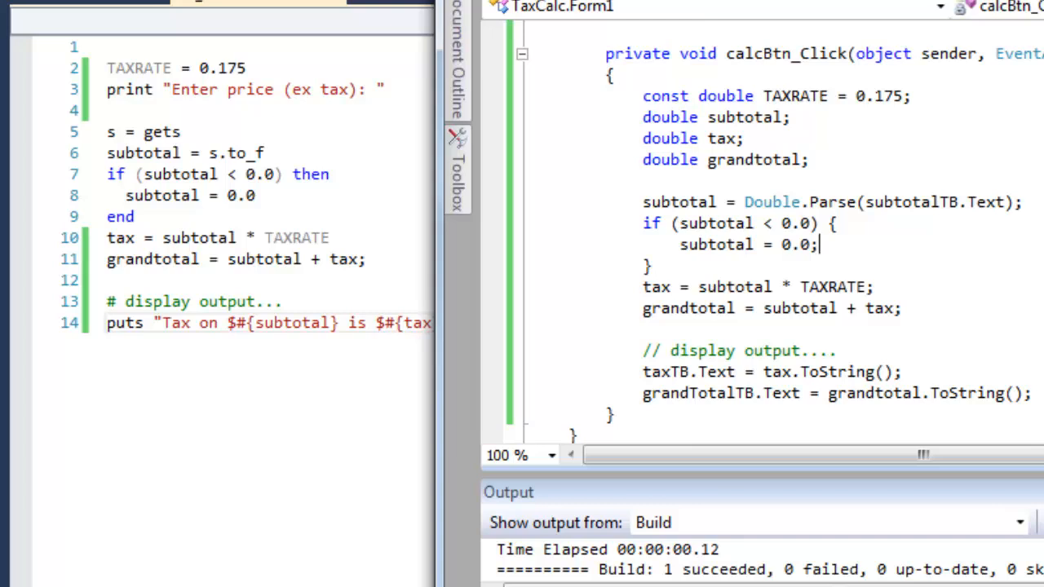
left_click_drag(643, 224, 873, 287)
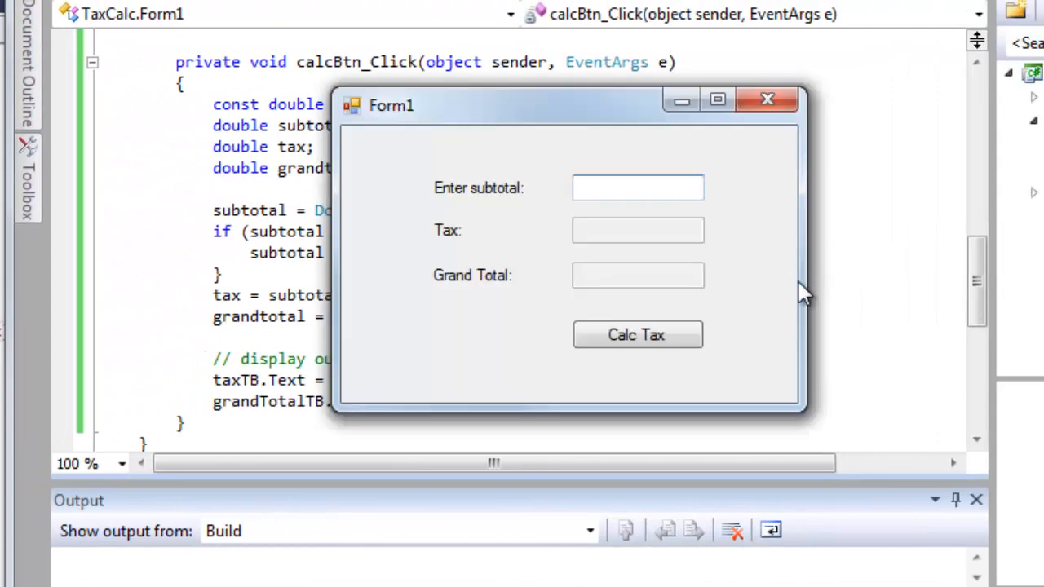
Enter subtotal 100, run Calc Tax for 17.5 tax and 117.5 total, then close
type("100")
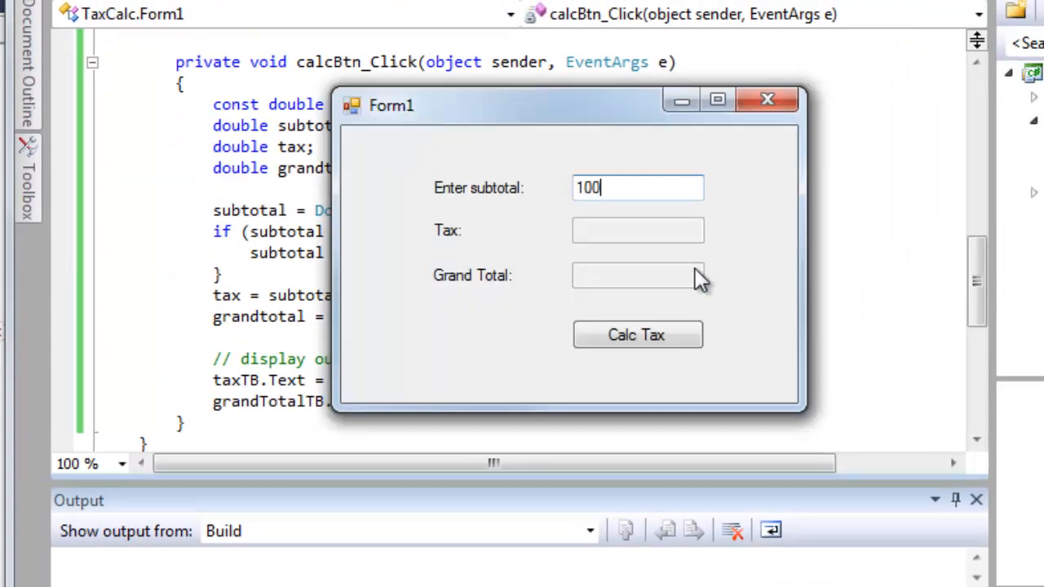
left_click(636, 334)
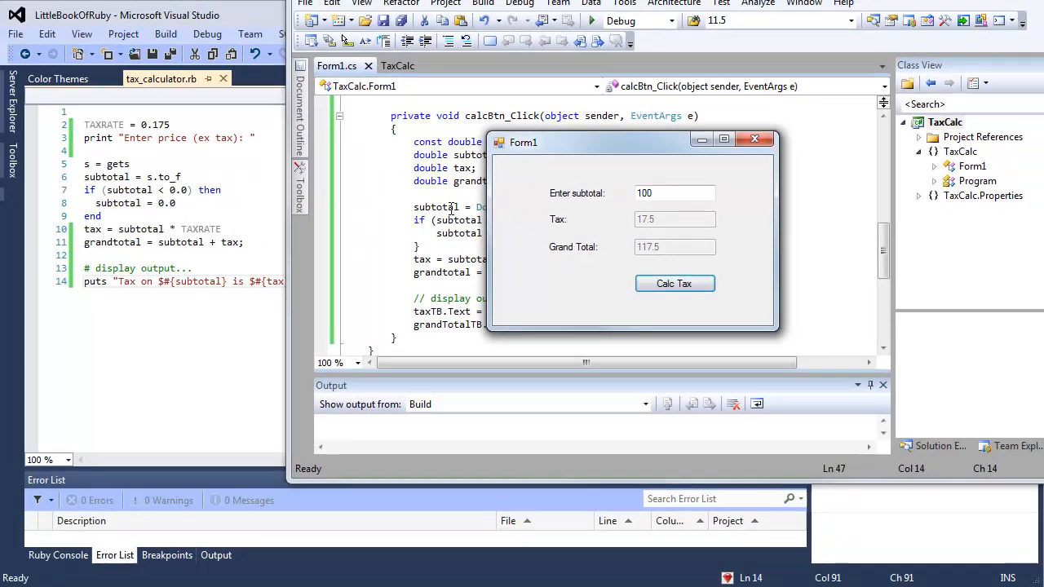
left_click(754, 139)
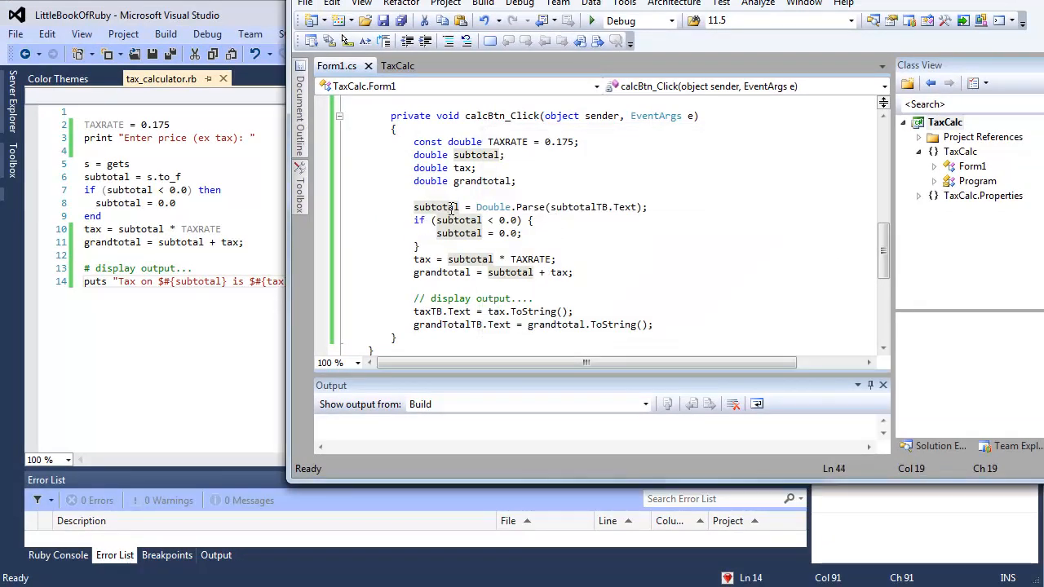